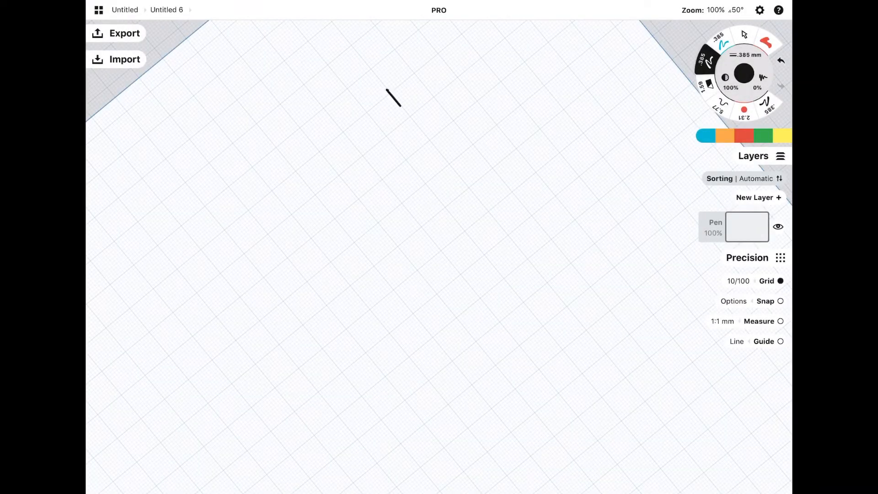
Sketch the stepped wall-and-floor outline in bold lines, then redraw it in fine ticked lines.
drag(386, 89, 526, 259)
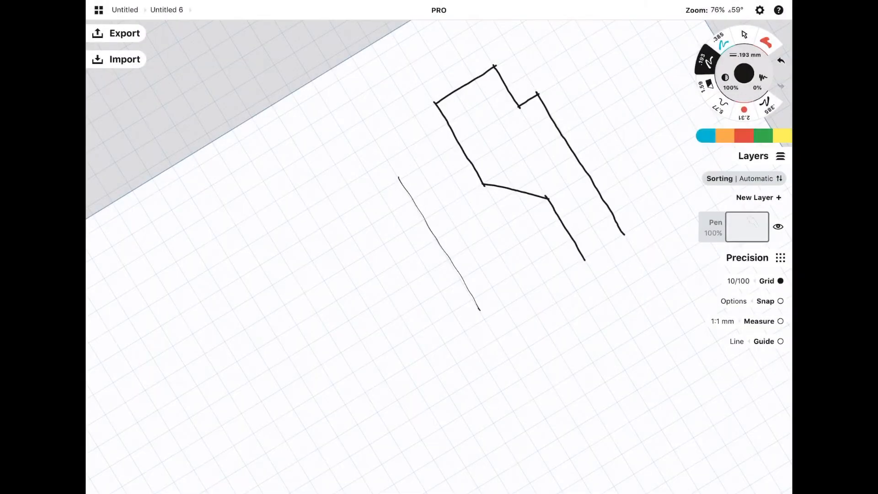
drag(353, 152, 400, 182)
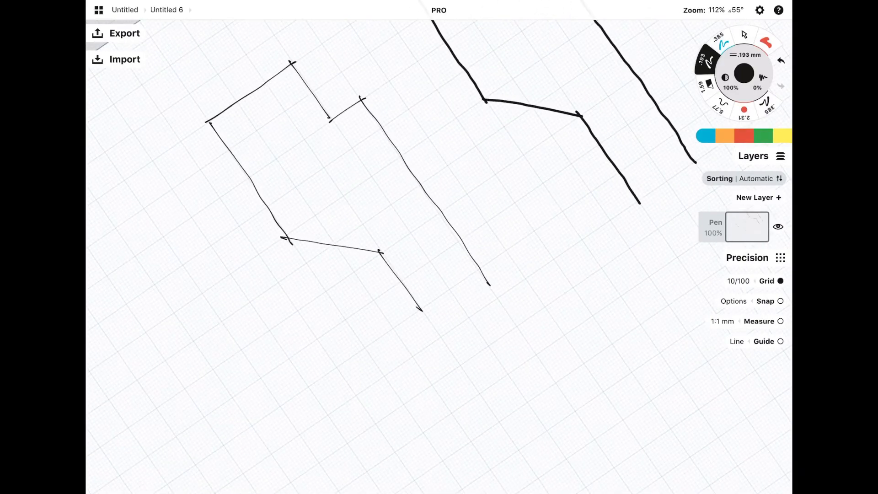
Draw horizontal practice strokes and the two-by-three grid of square swatch boxes.
drag(361, 100, 489, 294)
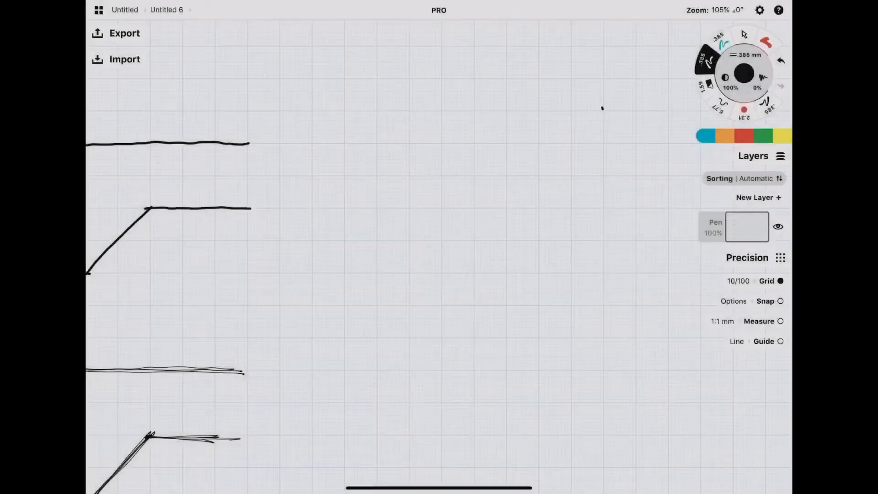
drag(602, 107, 607, 245)
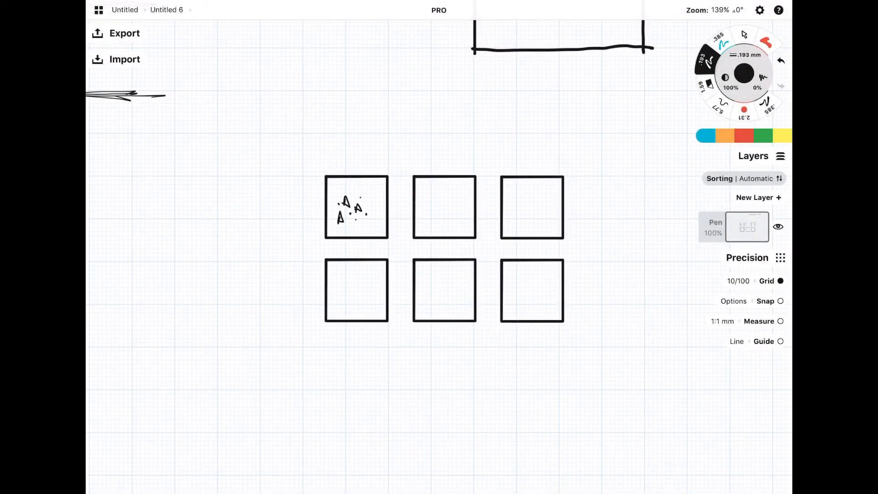
Hatch the swatches with diagonal lines, crossing diagonals and stippled dots.
drag(417, 224, 464, 182)
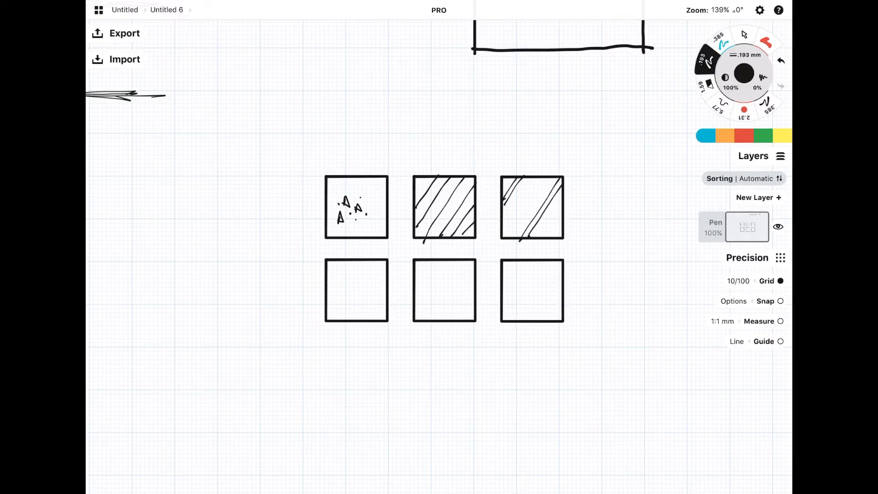
drag(329, 321, 383, 260)
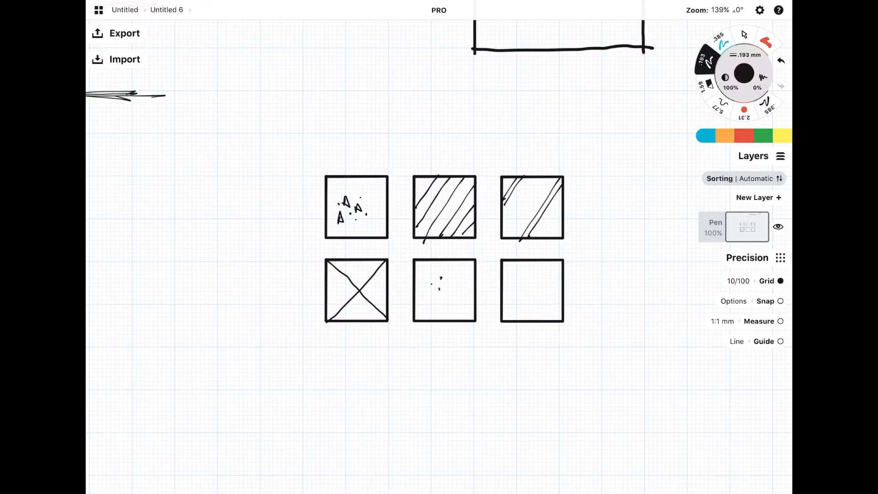
click(454, 305)
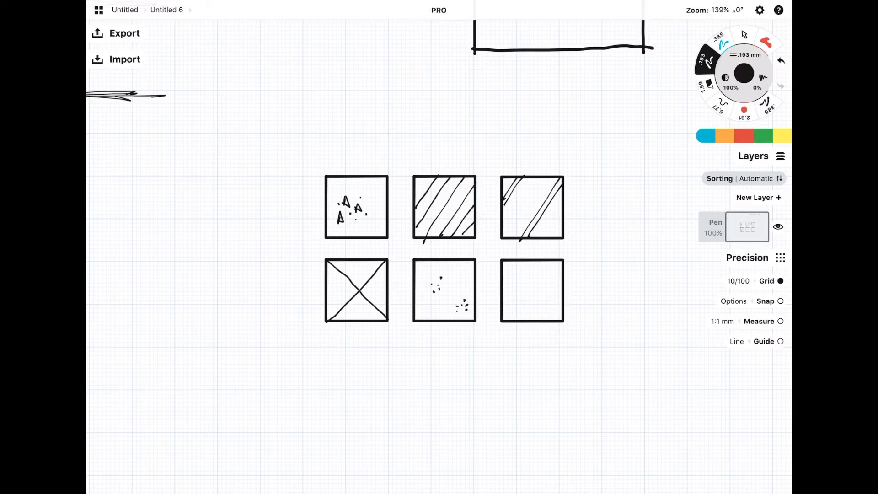
drag(512, 269, 540, 313)
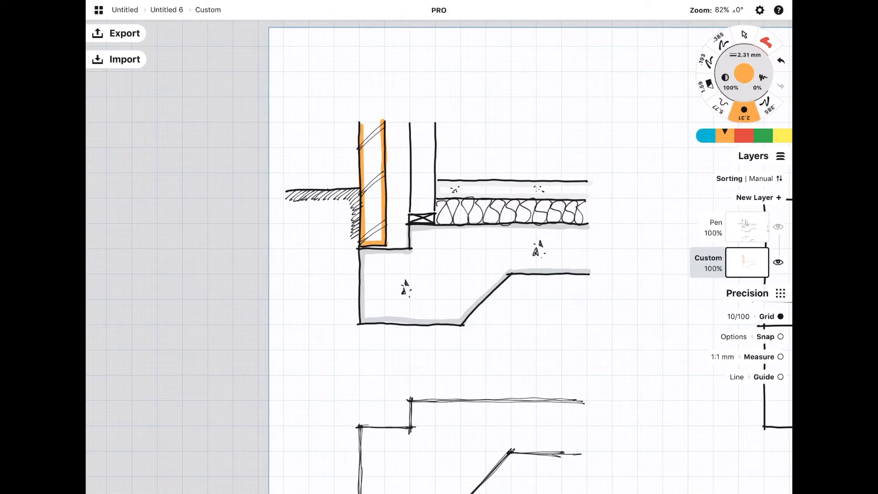
Pick green from the colour bar for the inner wall.
click(763, 135)
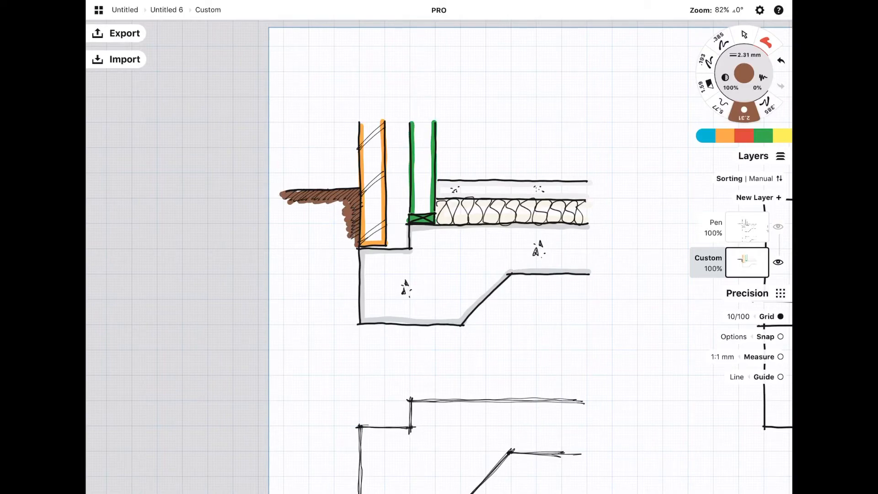
On a new layer, draw a leader arrow to the screed and label it 'SCREED'.
click(755, 197)
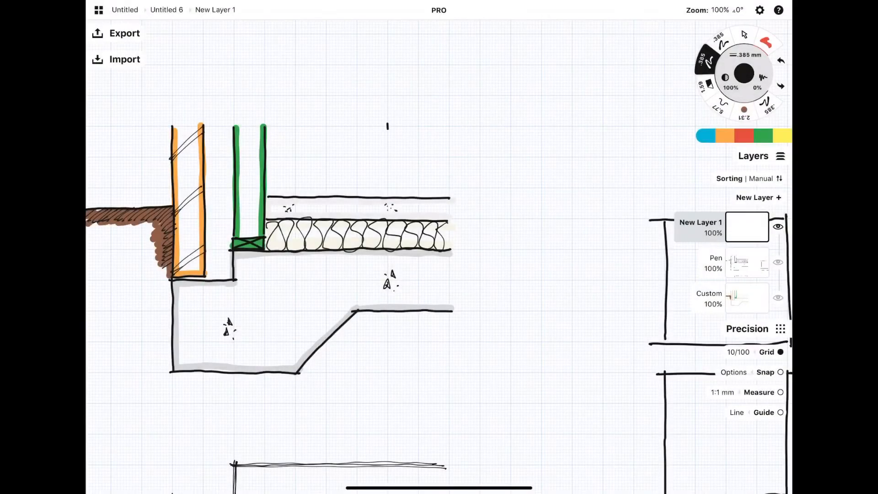
drag(387, 126, 386, 202)
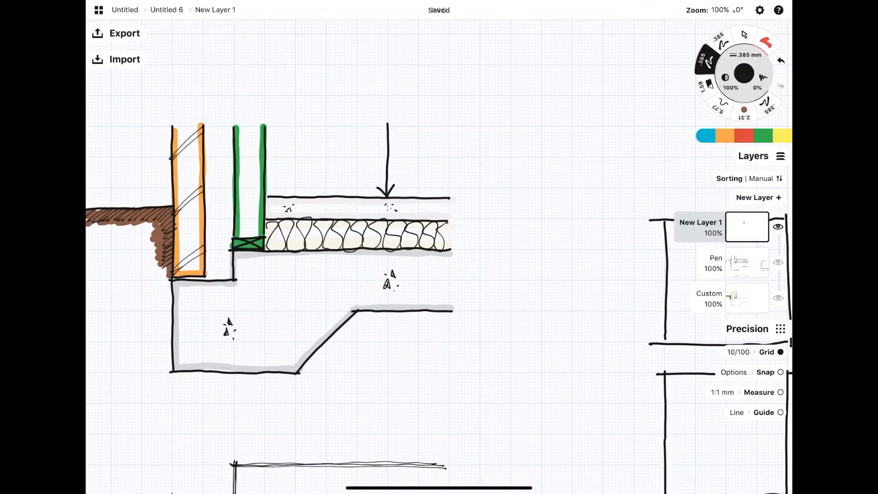
drag(386, 124, 498, 125)
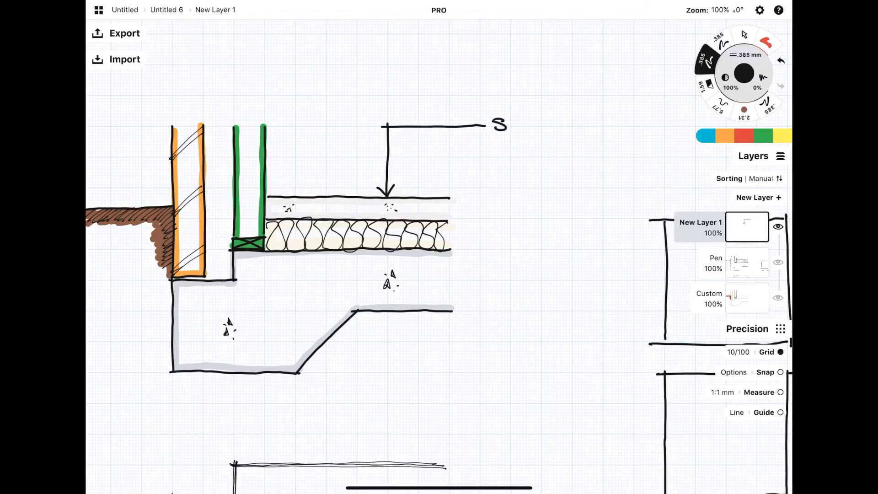
text(SCREED)
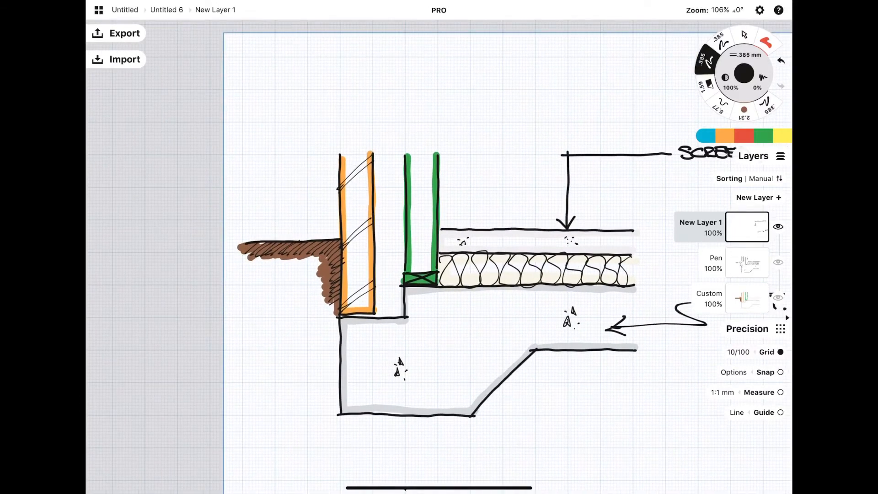
Add a labelled leader to the brick wall and a zigzag leader to the floor.
drag(390, 100, 352, 150)
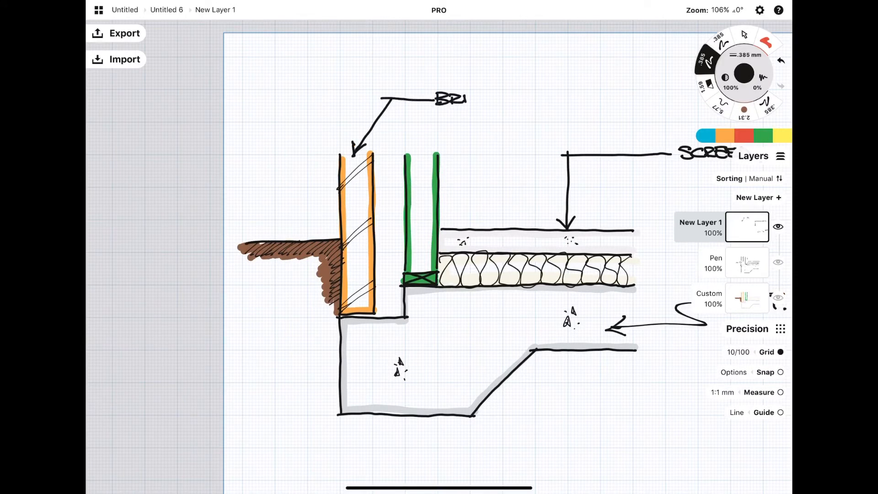
text(CK.)
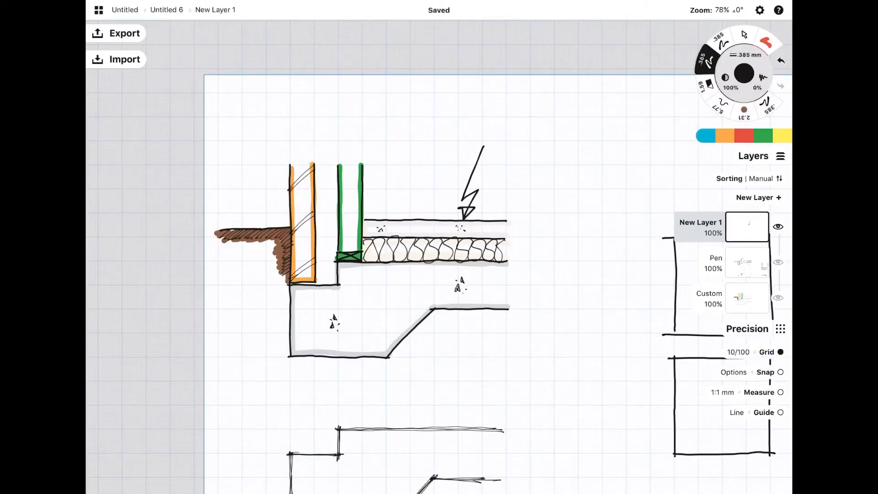
drag(571, 274, 490, 294)
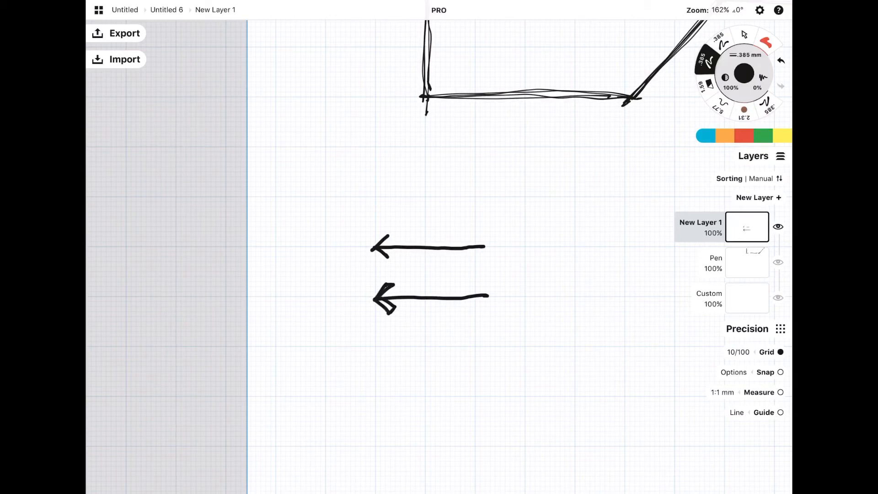
Draw another arrow leader and letter 'Brick' and the lower labels beside the arrows.
drag(490, 346, 381, 346)
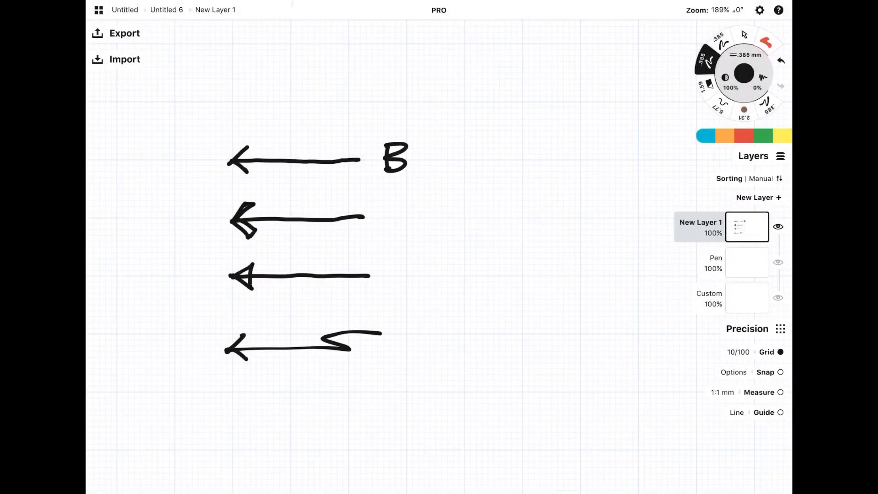
drag(414, 157, 476, 162)
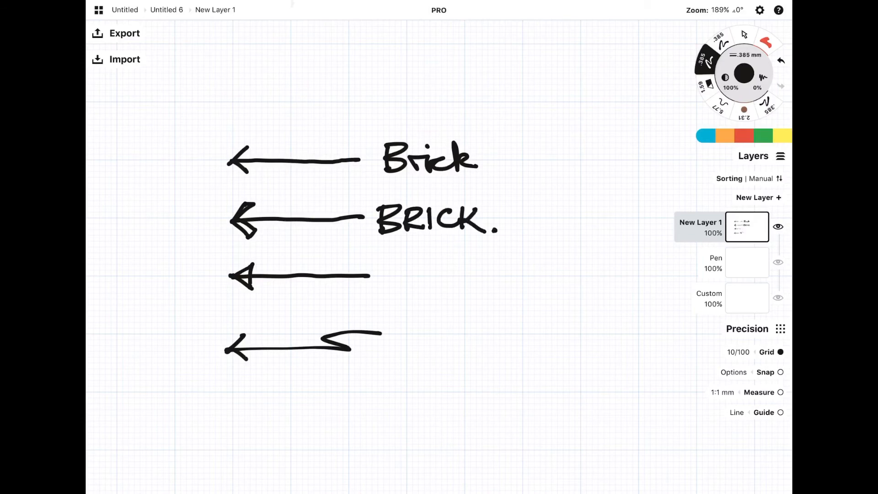
drag(381, 277, 442, 277)
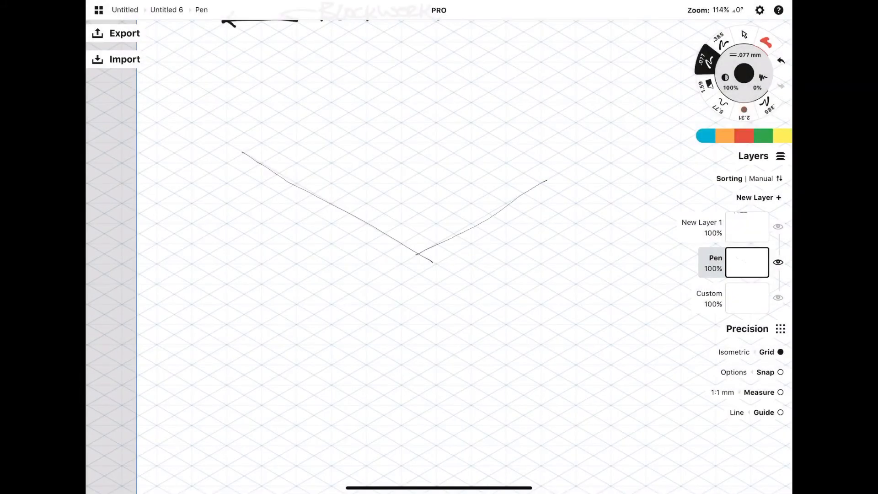
Draw the isometric base edges and add block courses to the back and second walls.
drag(419, 255, 487, 414)
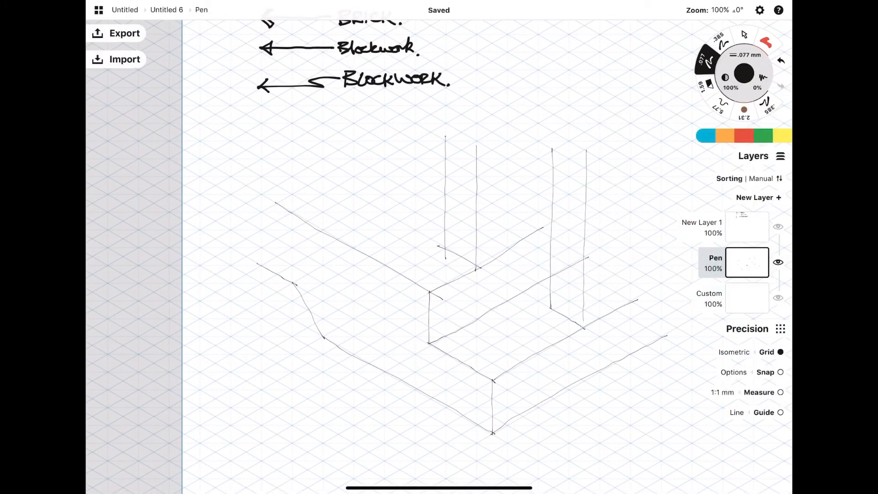
drag(477, 227, 532, 199)
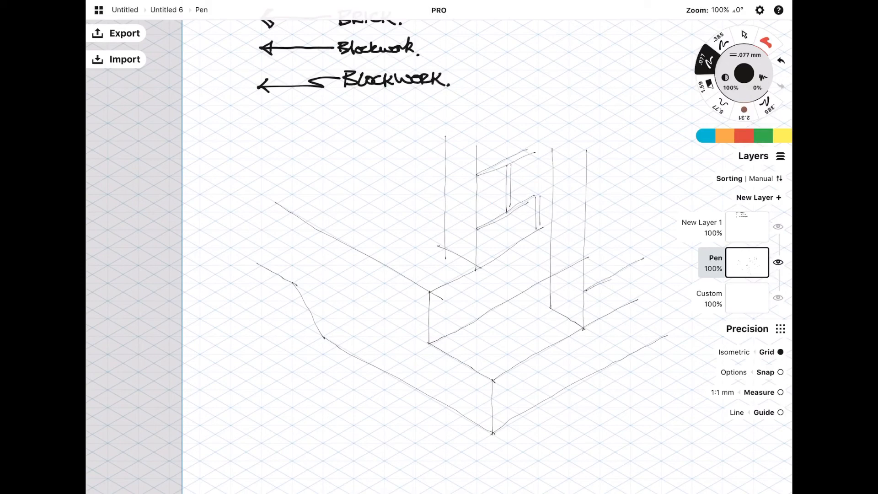
drag(602, 179, 627, 269)
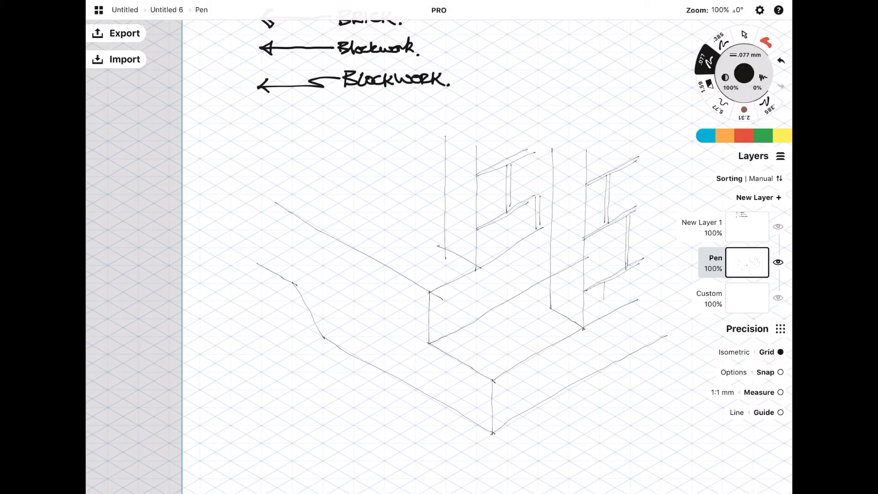